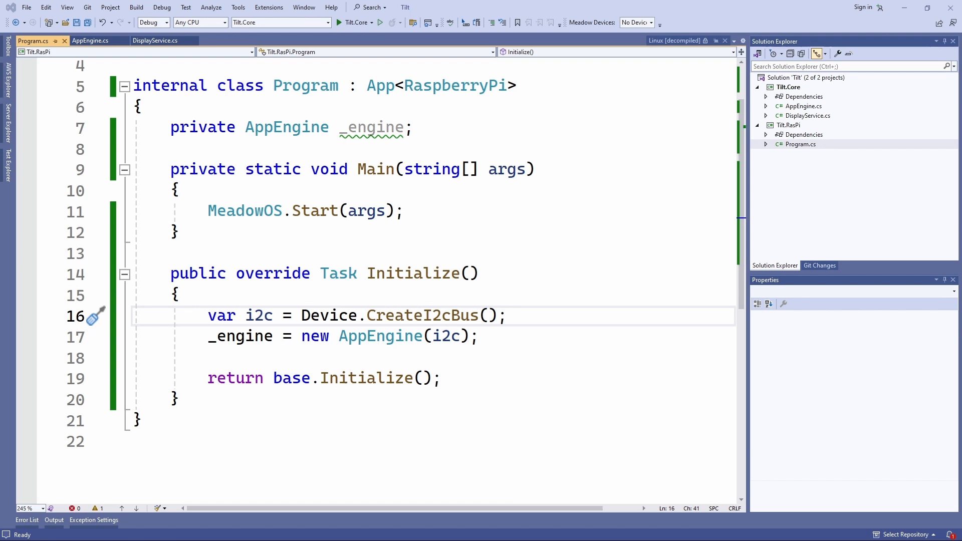
mouse_move(514, 141)
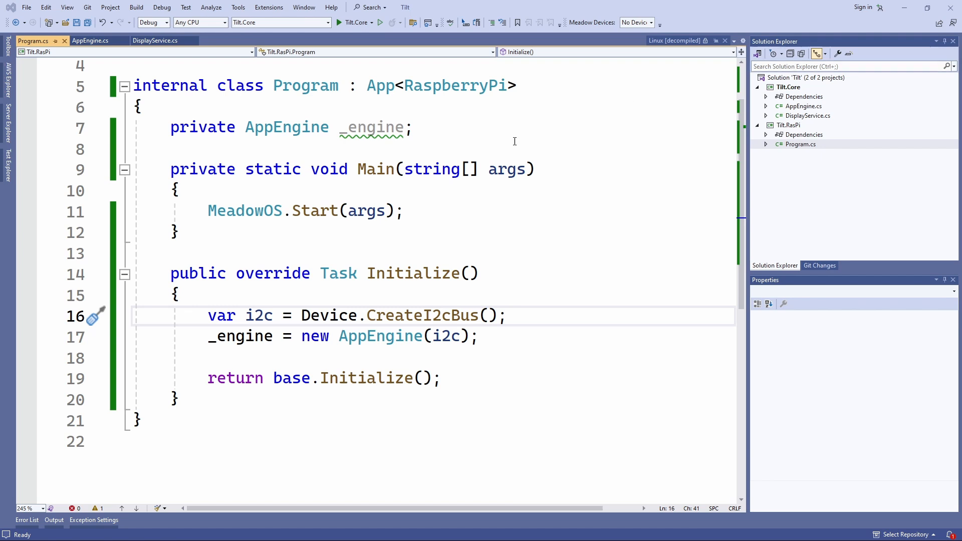
mouse_move(687, 144)
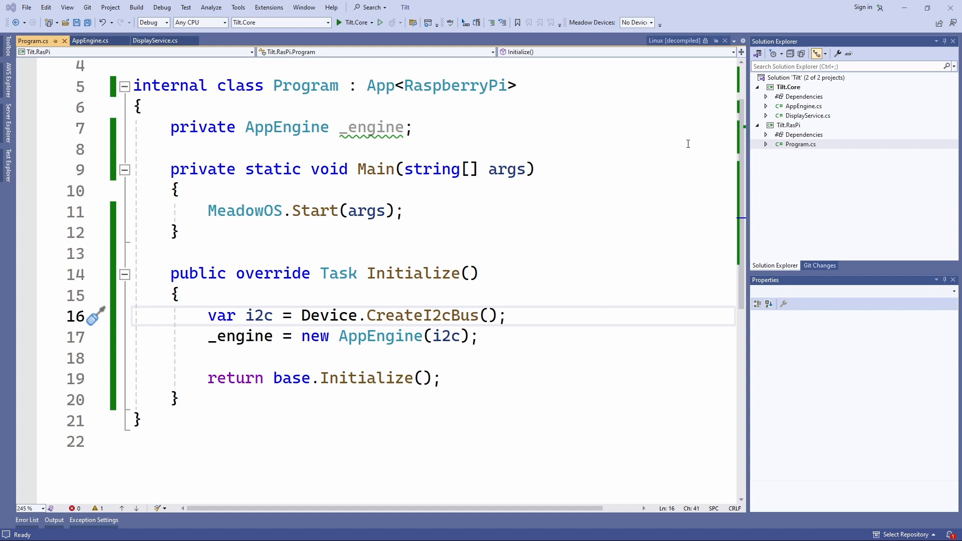
- View the Tilt.RasPi .csproj (net8.0, Meadow.Linux 1.9.0.1, Tilt.Core), then return to Program.cs
click(788, 125)
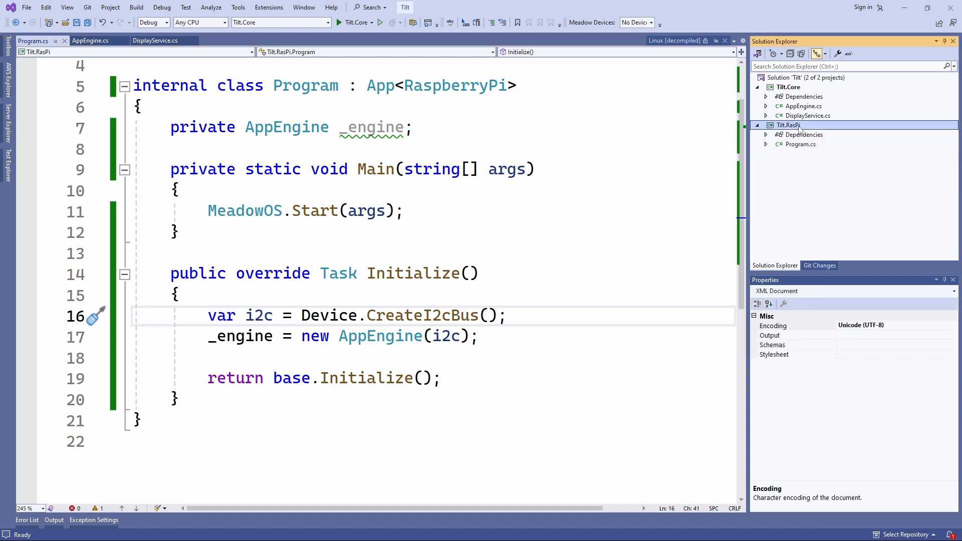
double_click(788, 125)
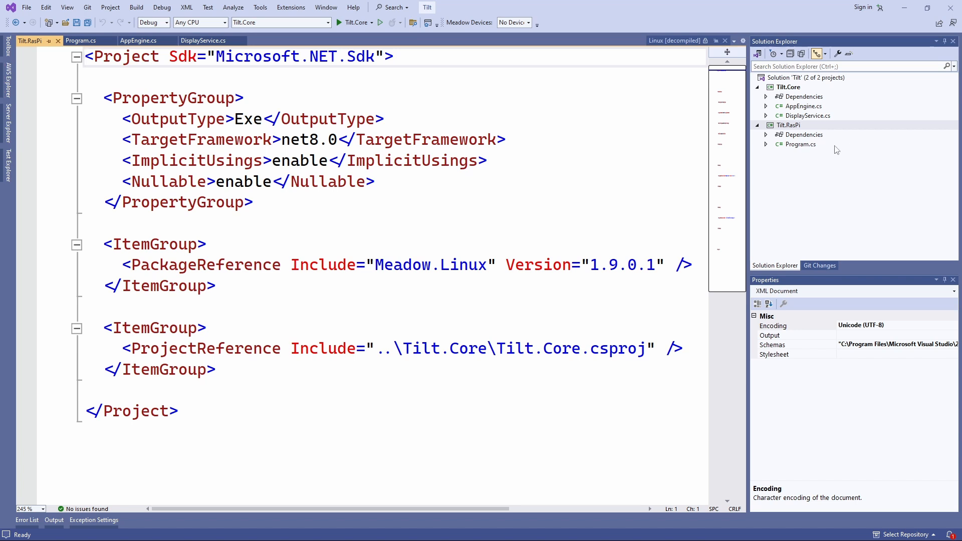
mouse_move(822, 145)
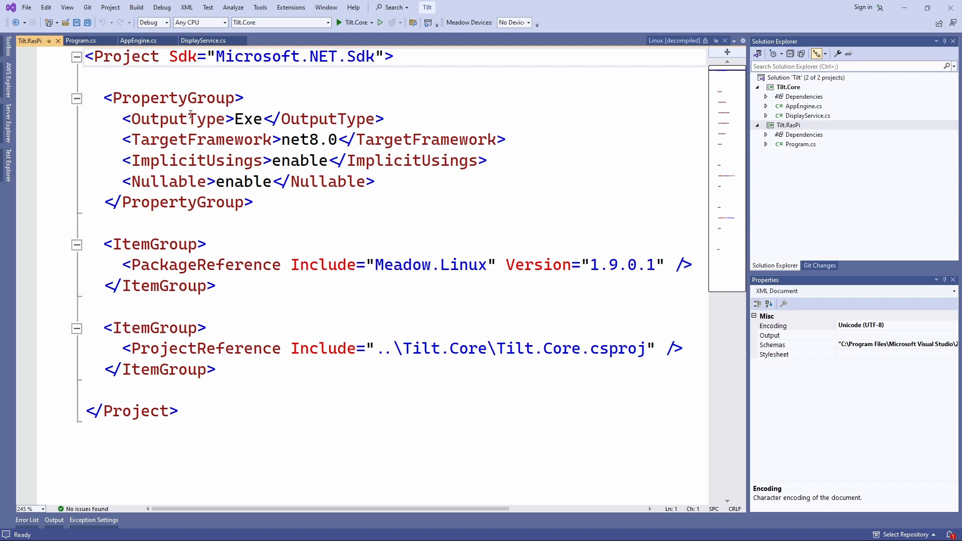
click(81, 41)
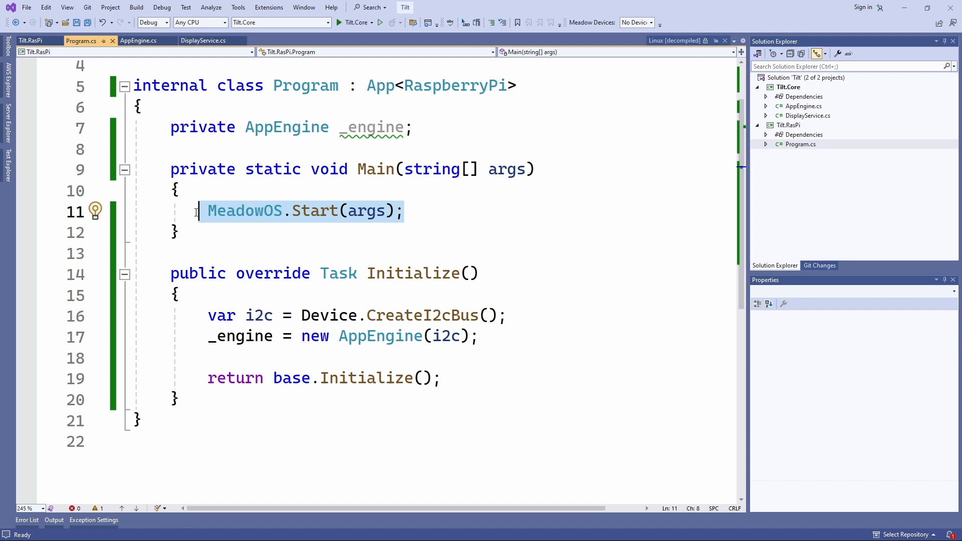
click(405, 211)
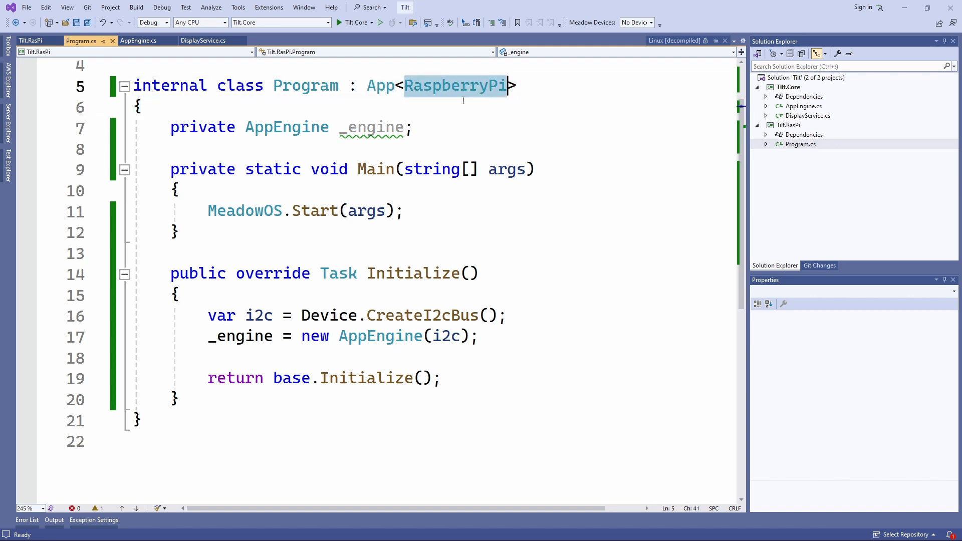
mouse_move(470, 114)
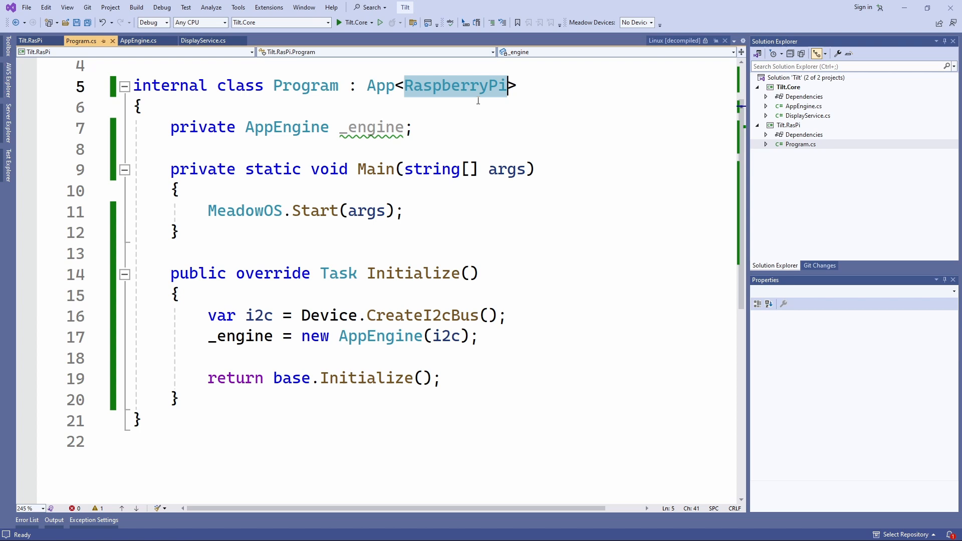
mouse_move(501, 216)
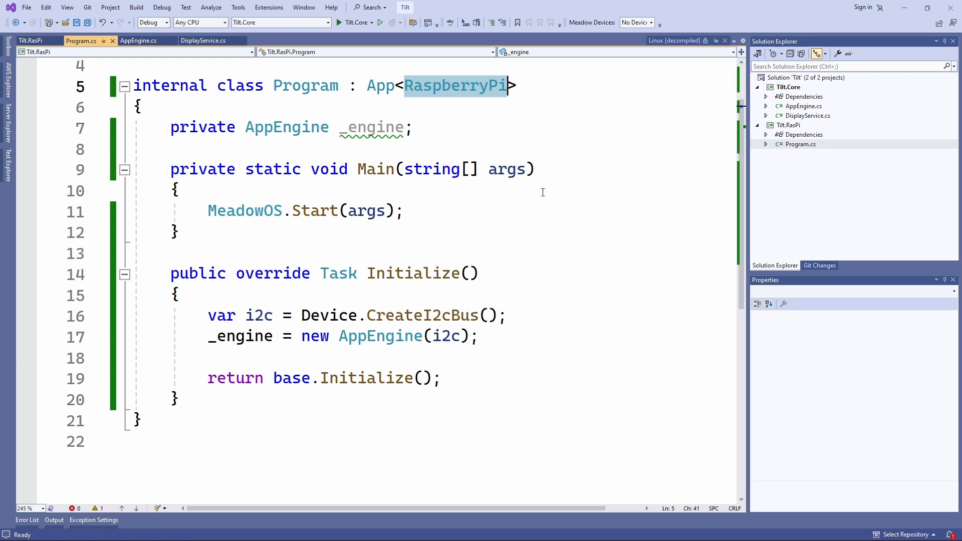
mouse_move(392, 273)
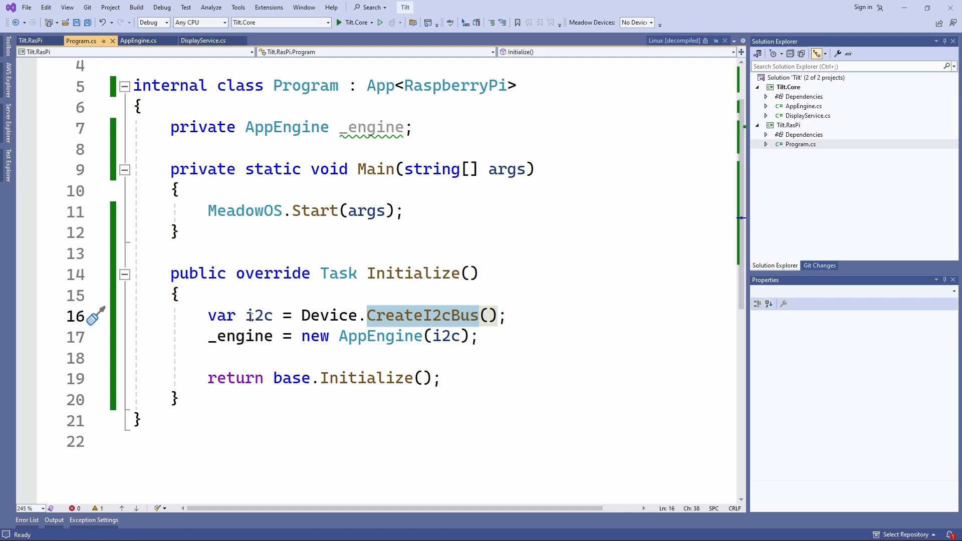
mouse_move(379, 336)
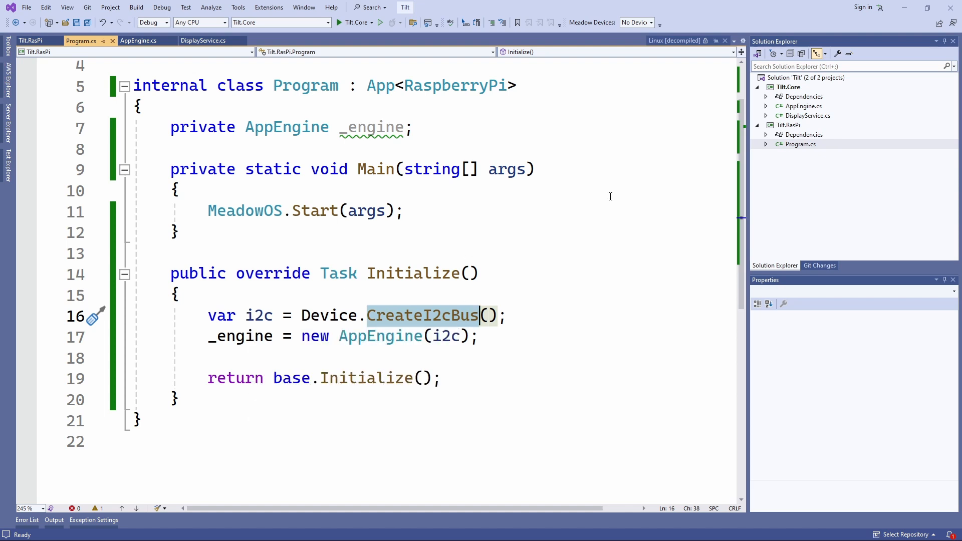
mouse_move(887, 181)
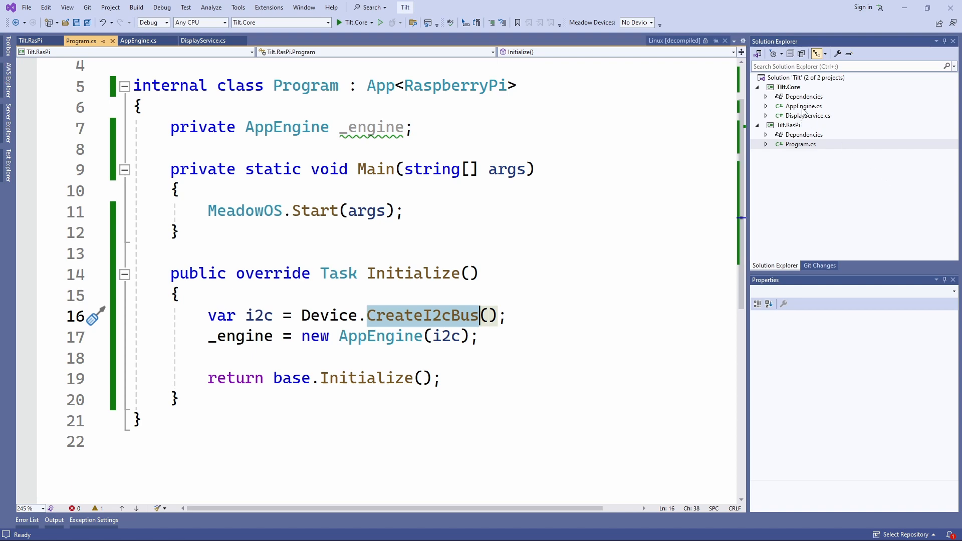
- Review AppEngine.cs: Mpu6050 gyro setup, display service creation and the Gyro_Updated circle-movement handler
click(138, 41)
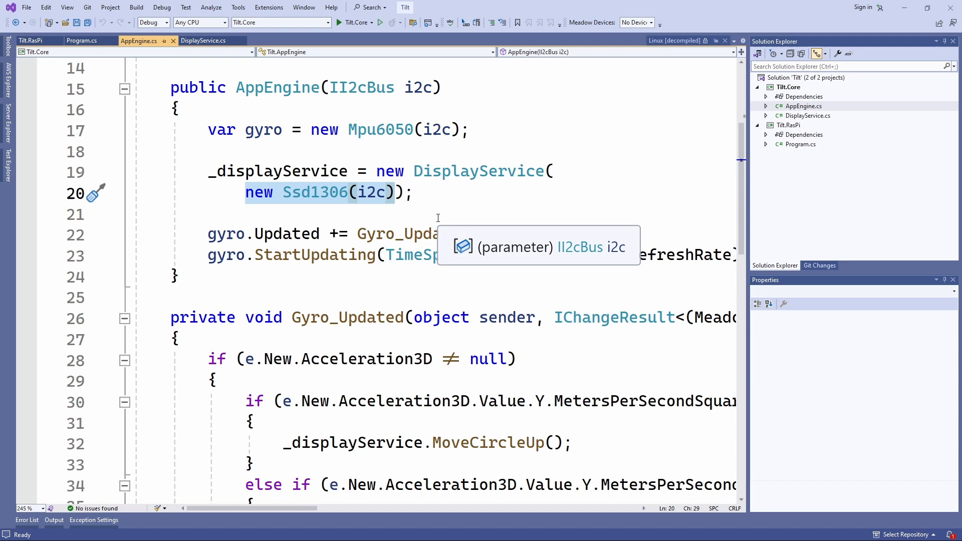
mouse_move(364, 211)
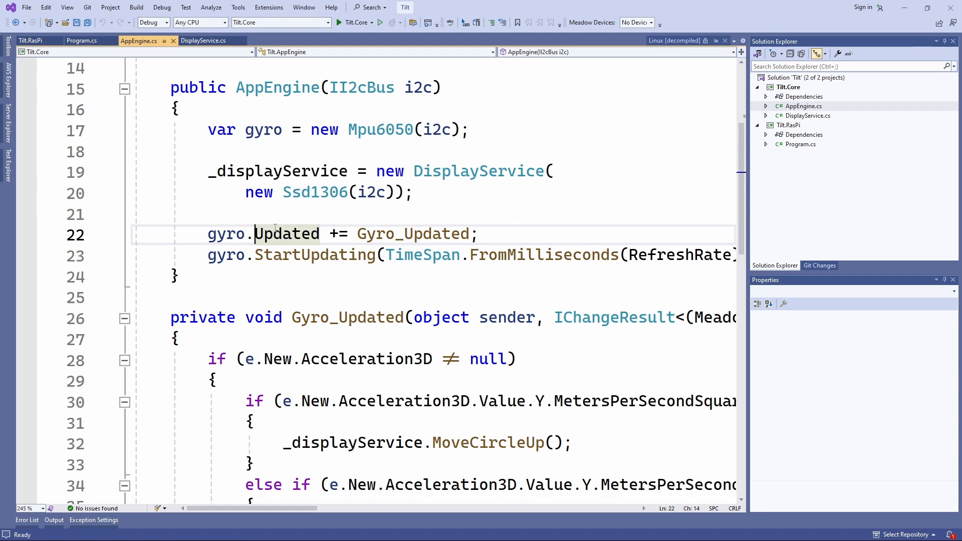
mouse_move(263, 129)
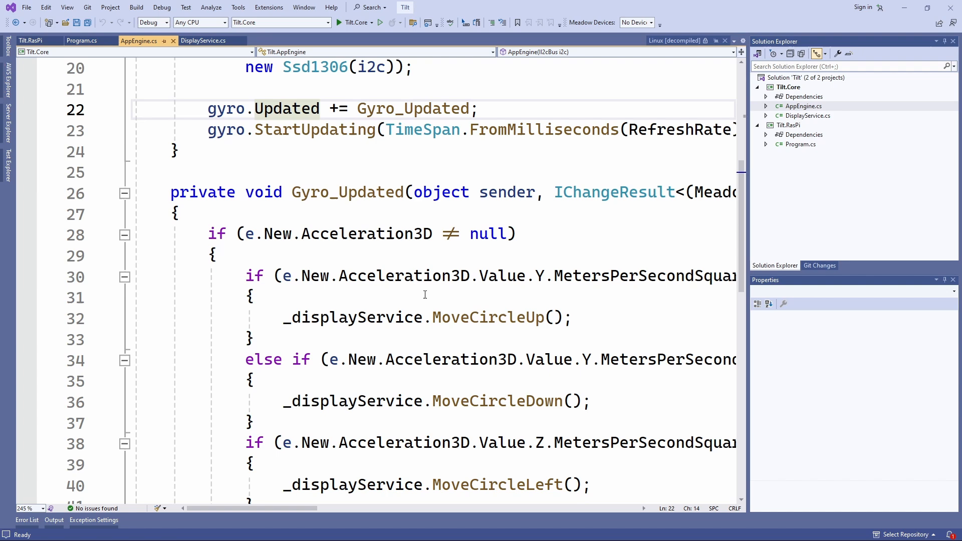
scroll(down, 3)
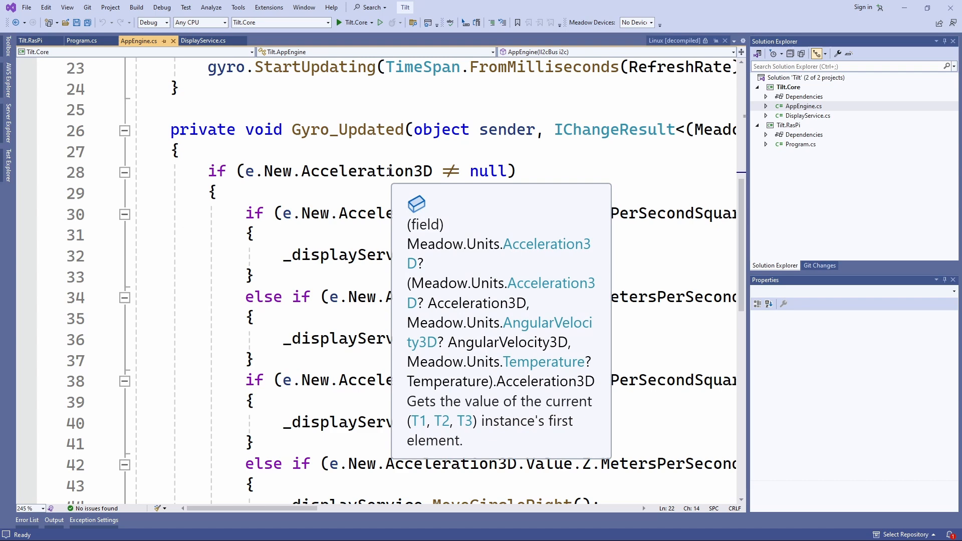
mouse_move(386, 172)
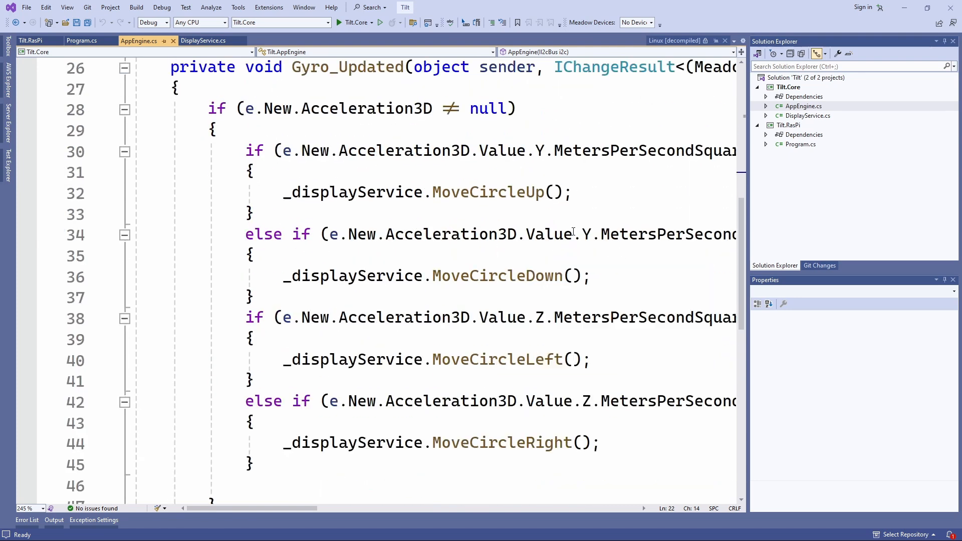
double_click(352, 192)
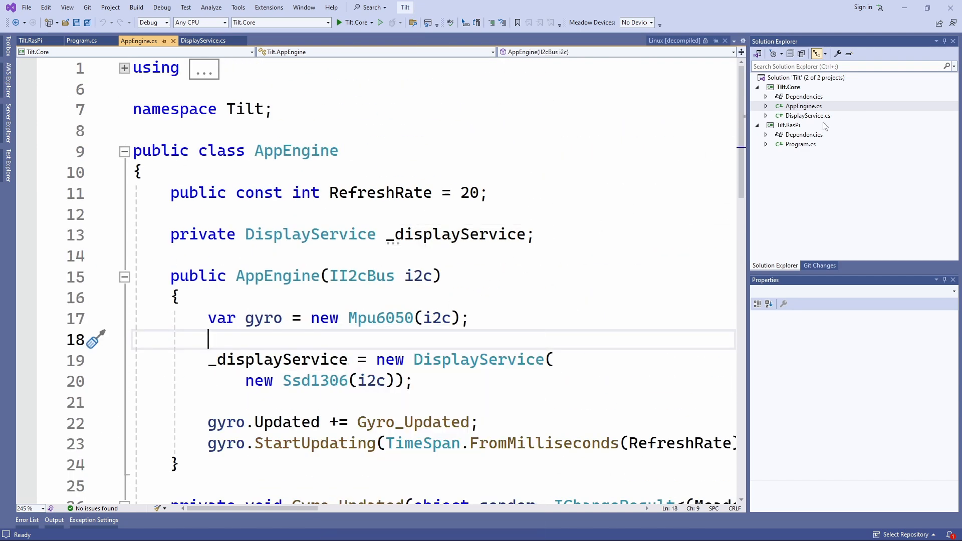
- Review DisplayService.cs circle layout and MoveCircleUp/Down/Left methods, then bring up Tilt.RasPi project actions
click(203, 41)
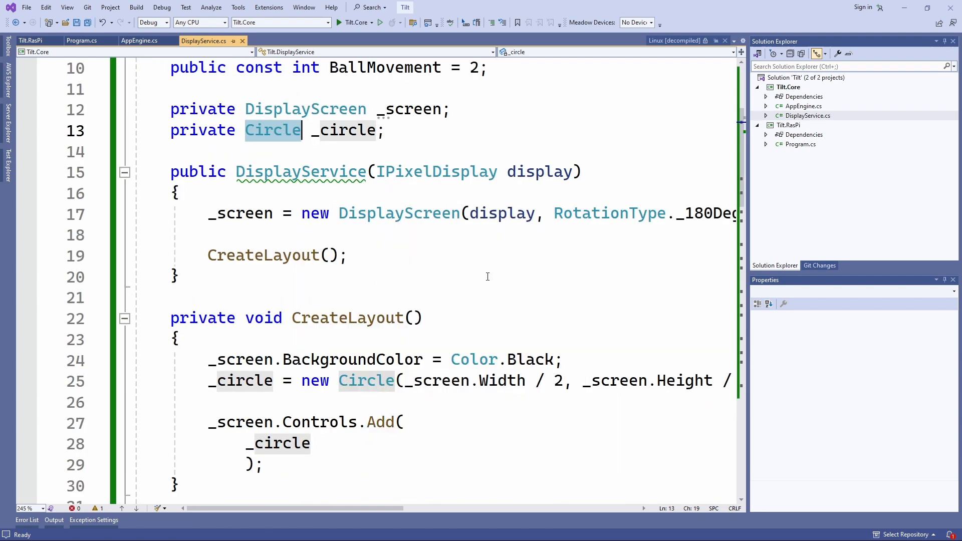
scroll(down, 3)
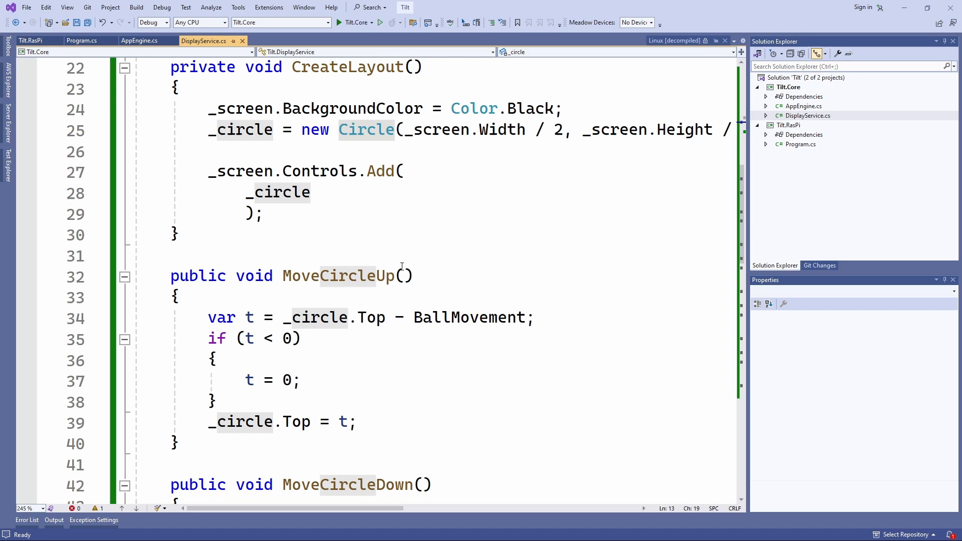
scroll(down, 3)
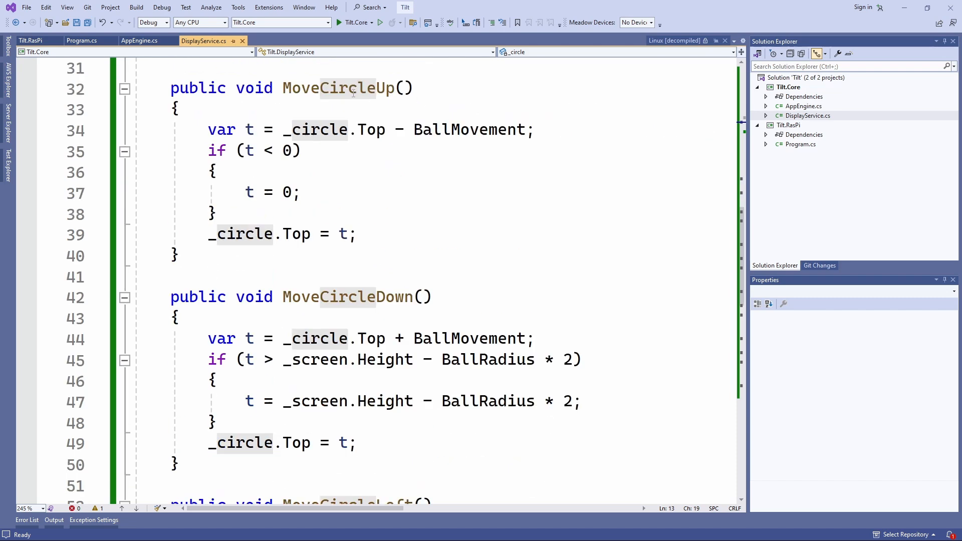
click(139, 40)
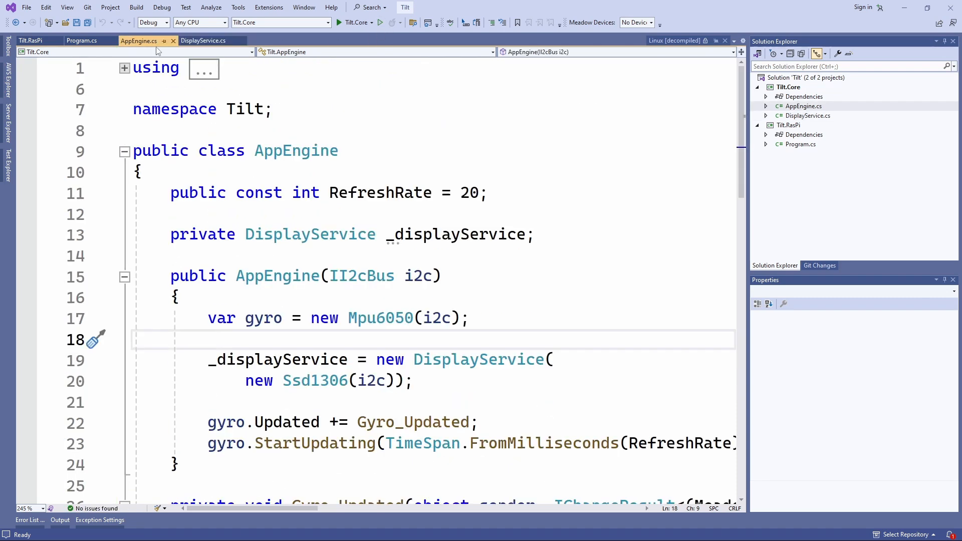
click(204, 40)
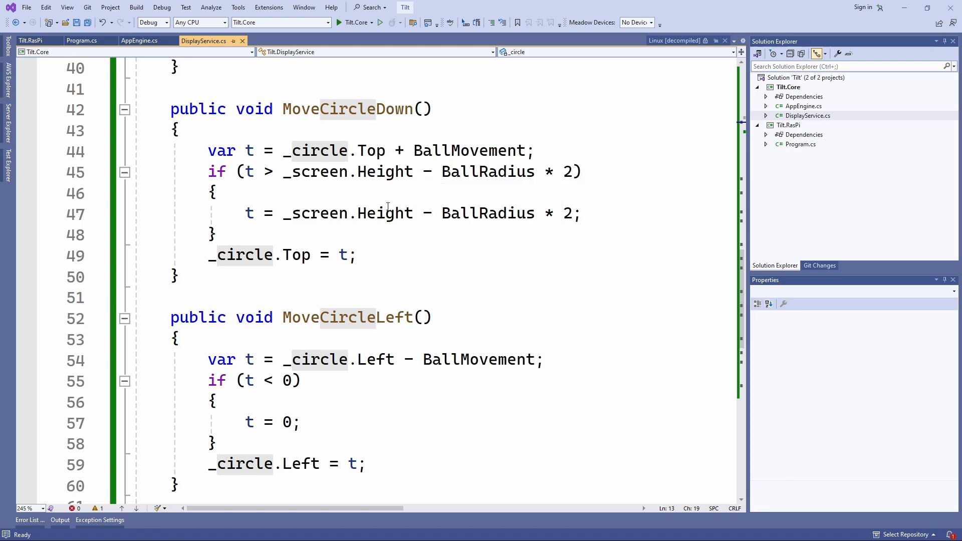
mouse_move(388, 237)
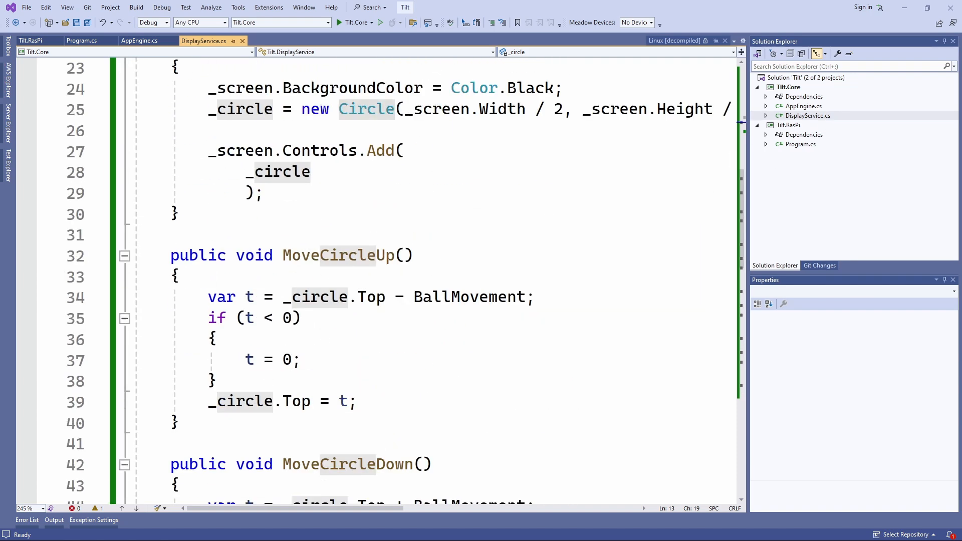
right_click(788, 125)
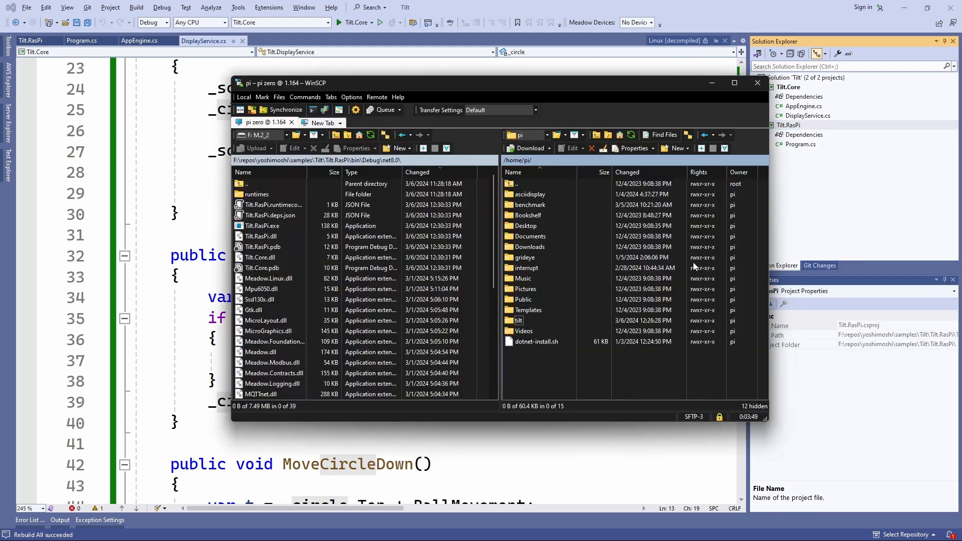
- Rebuild the solution and open the empty /home/pi/tilt folder in WinSCP
click(256, 194)
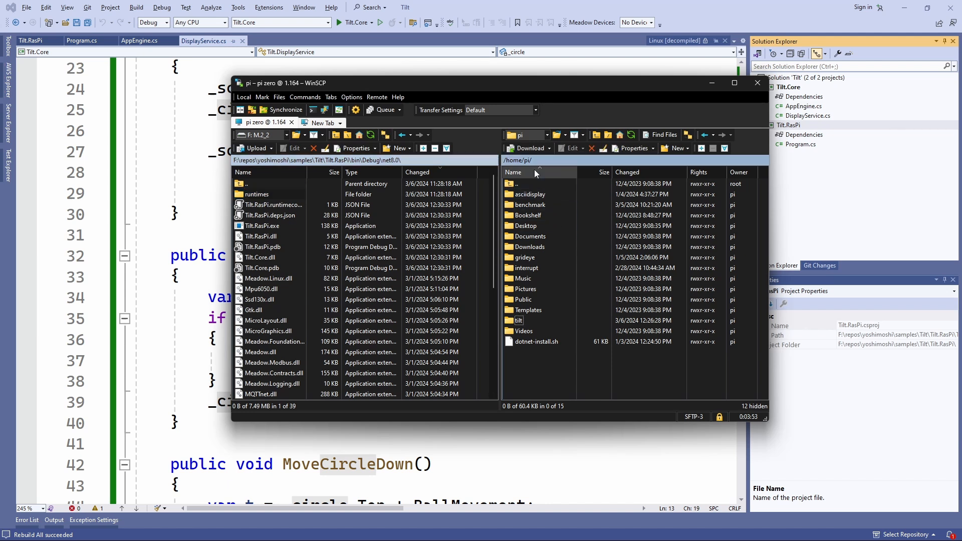
click(519, 320)
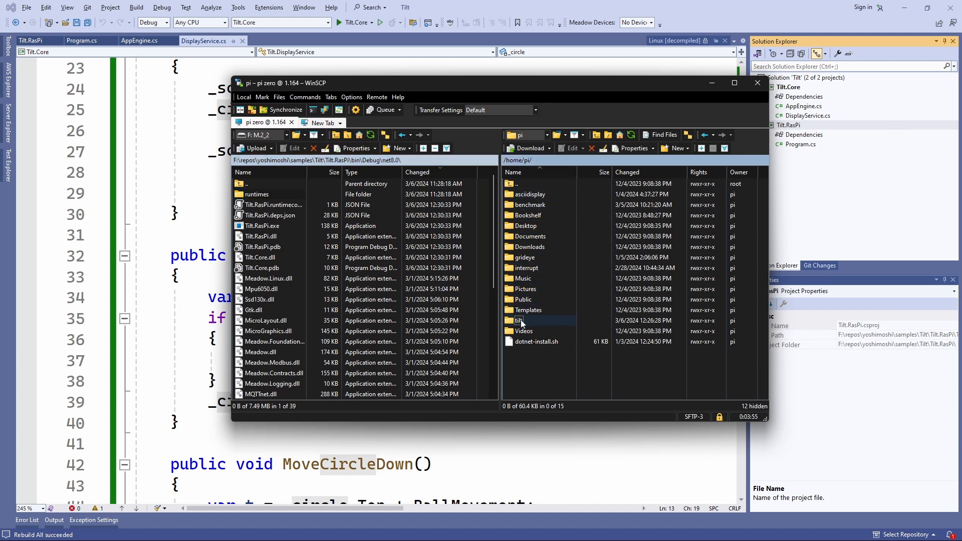
double_click(518, 320)
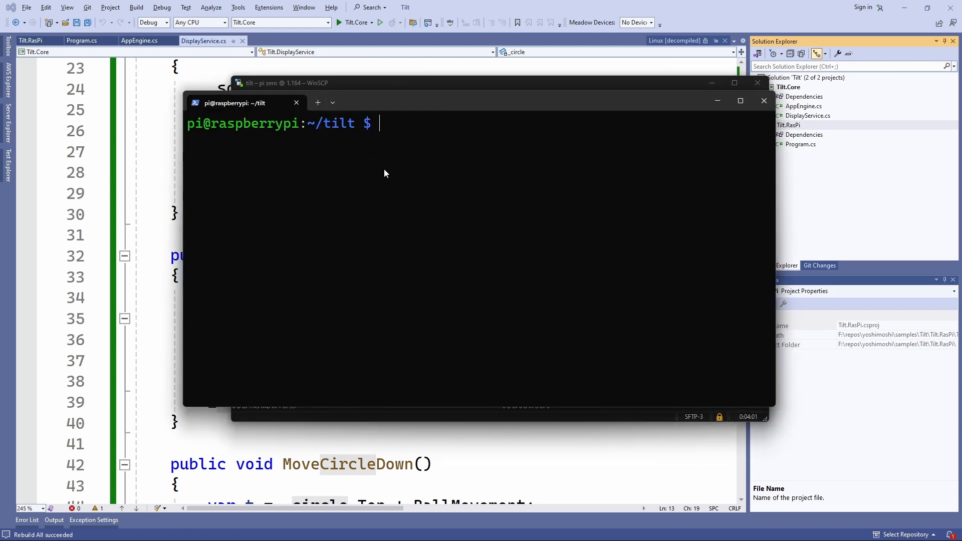
text(ls)
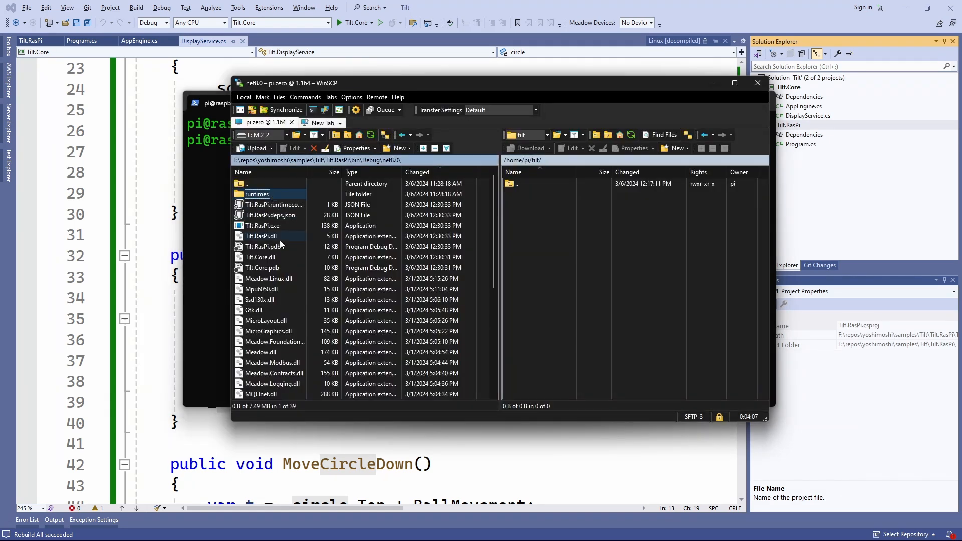
- Scroll through the net8.0 build output in WinSCP
scroll(down, 3)
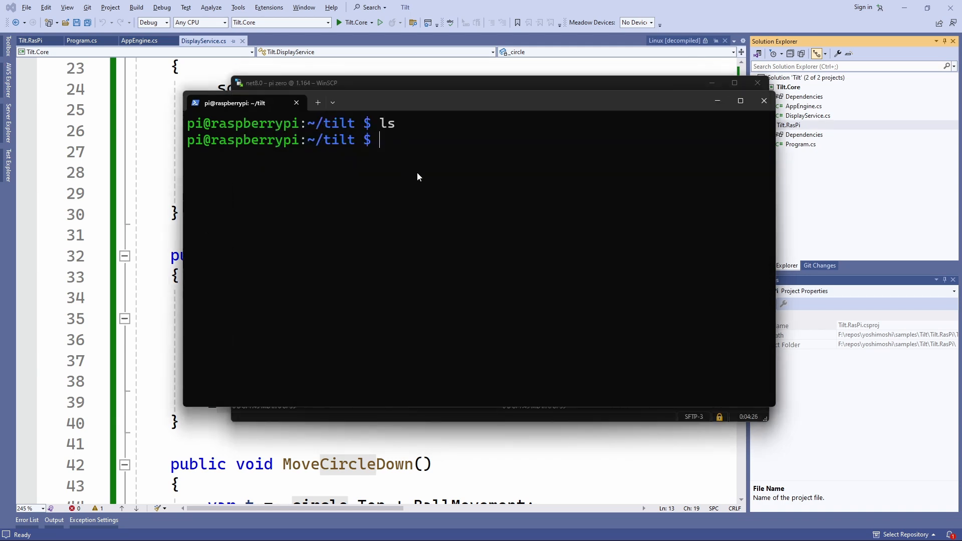
- Run ls in ~/tilt to list the copied build files and begin a dotnet command
key(Return)
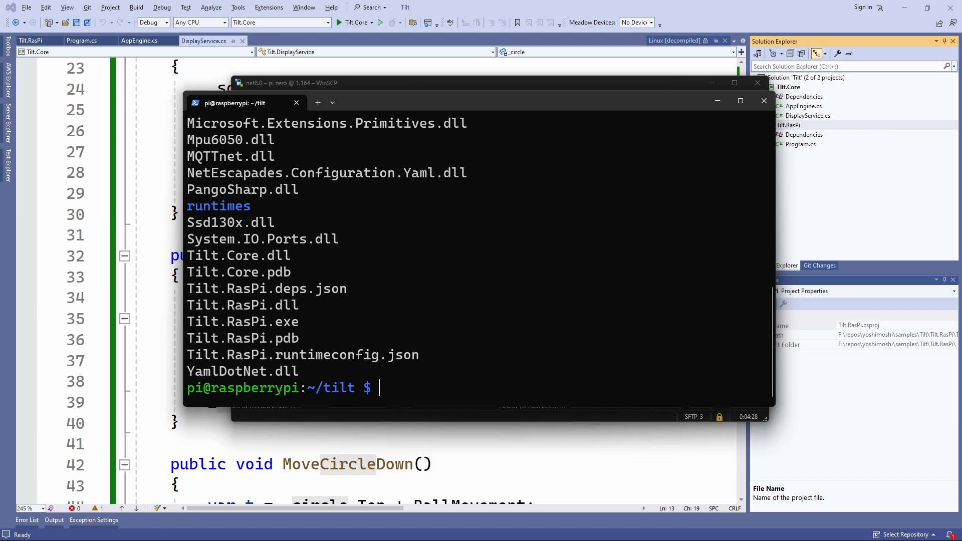
text(dot)
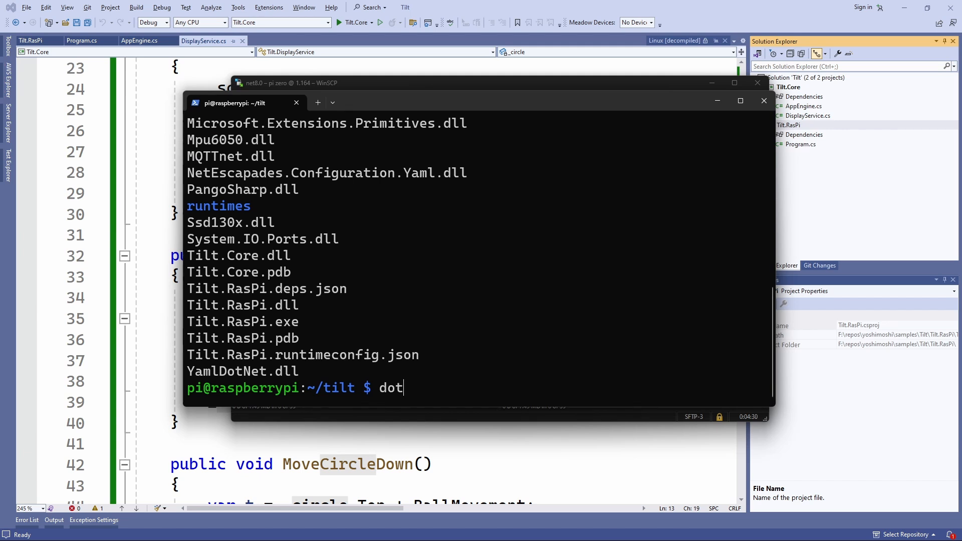